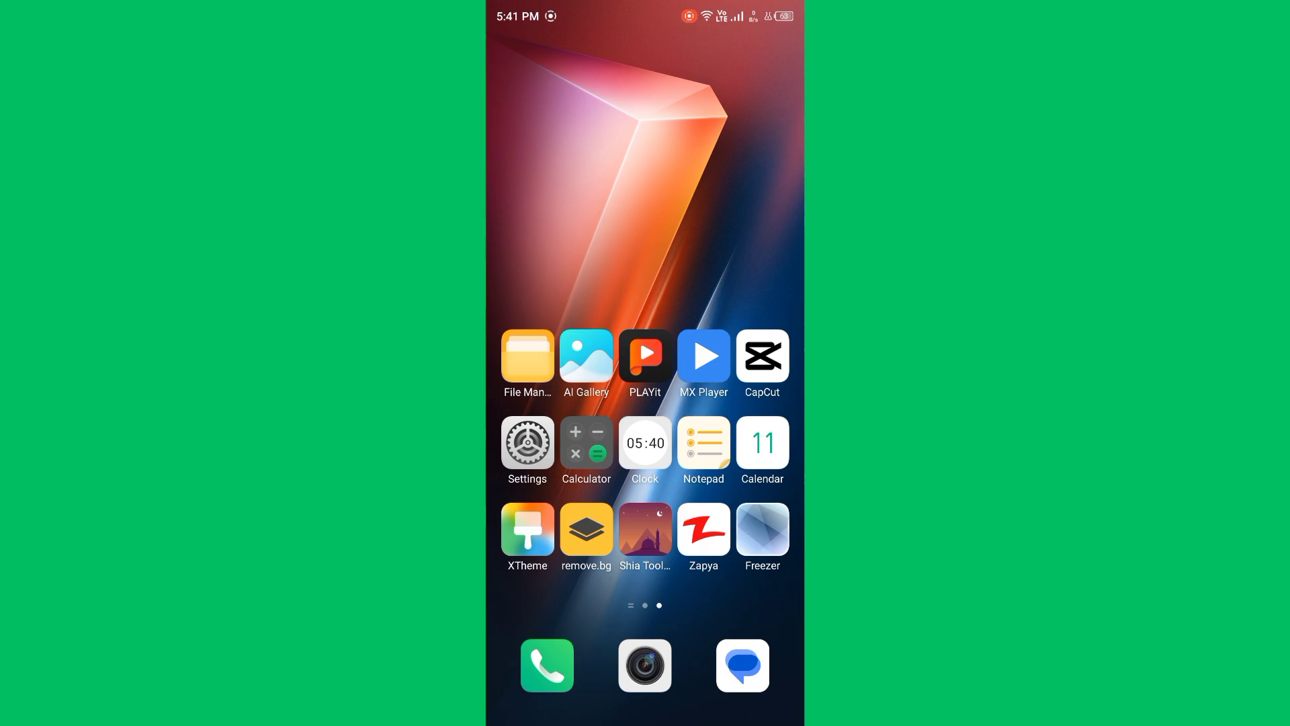
# - Check in Settings that Wi-Fi is on and connected to FiberNet-bs-102
pyautogui.click(527, 439)
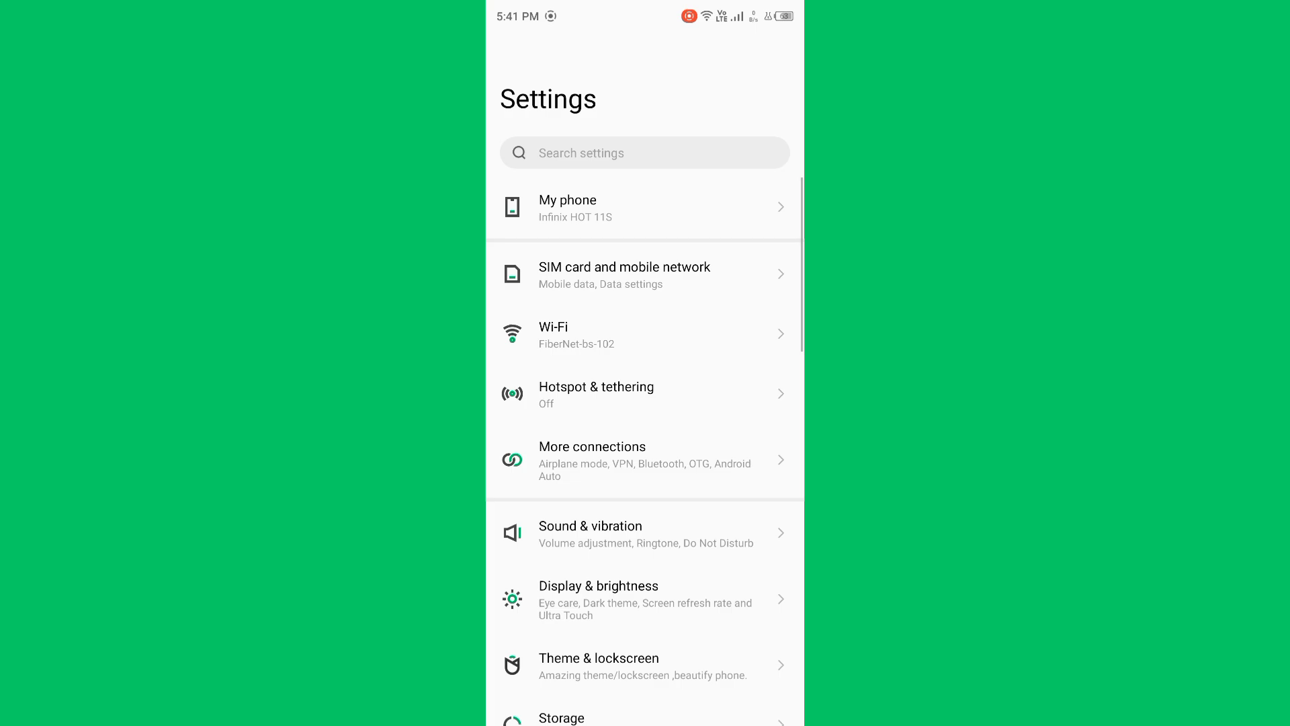
pyautogui.click(644, 334)
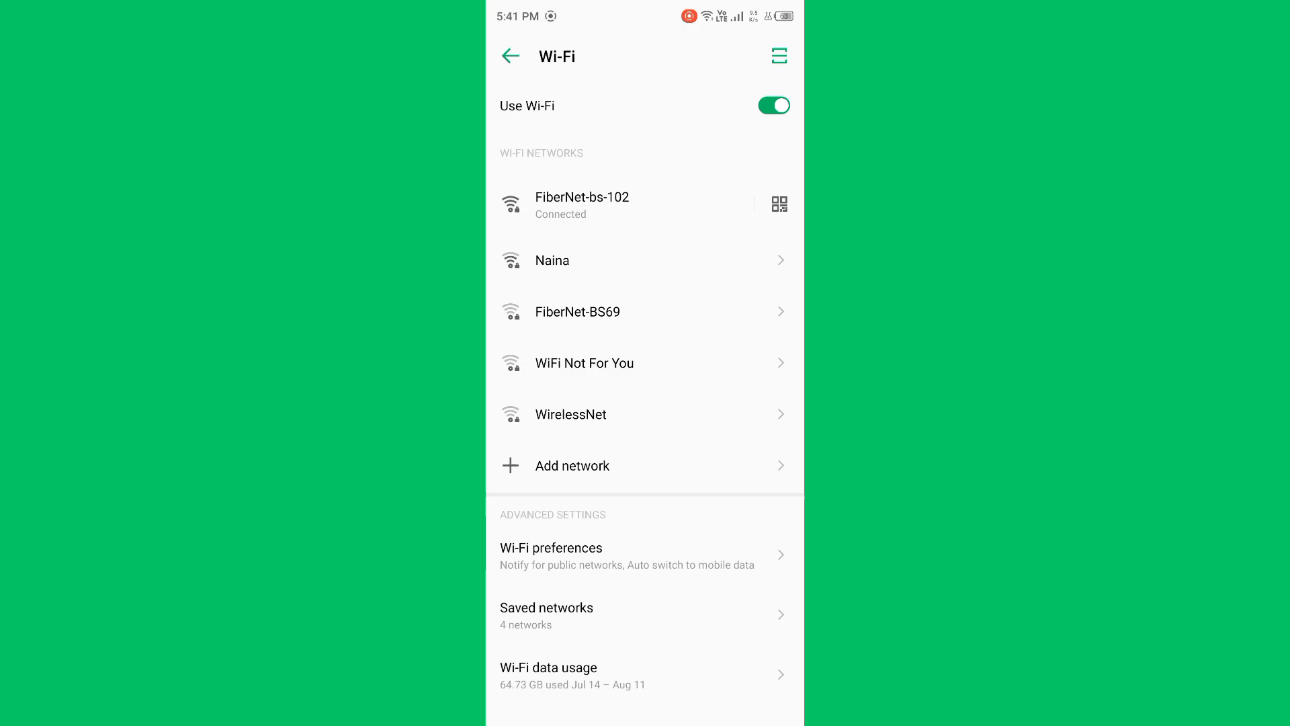
pyautogui.scroll(3)
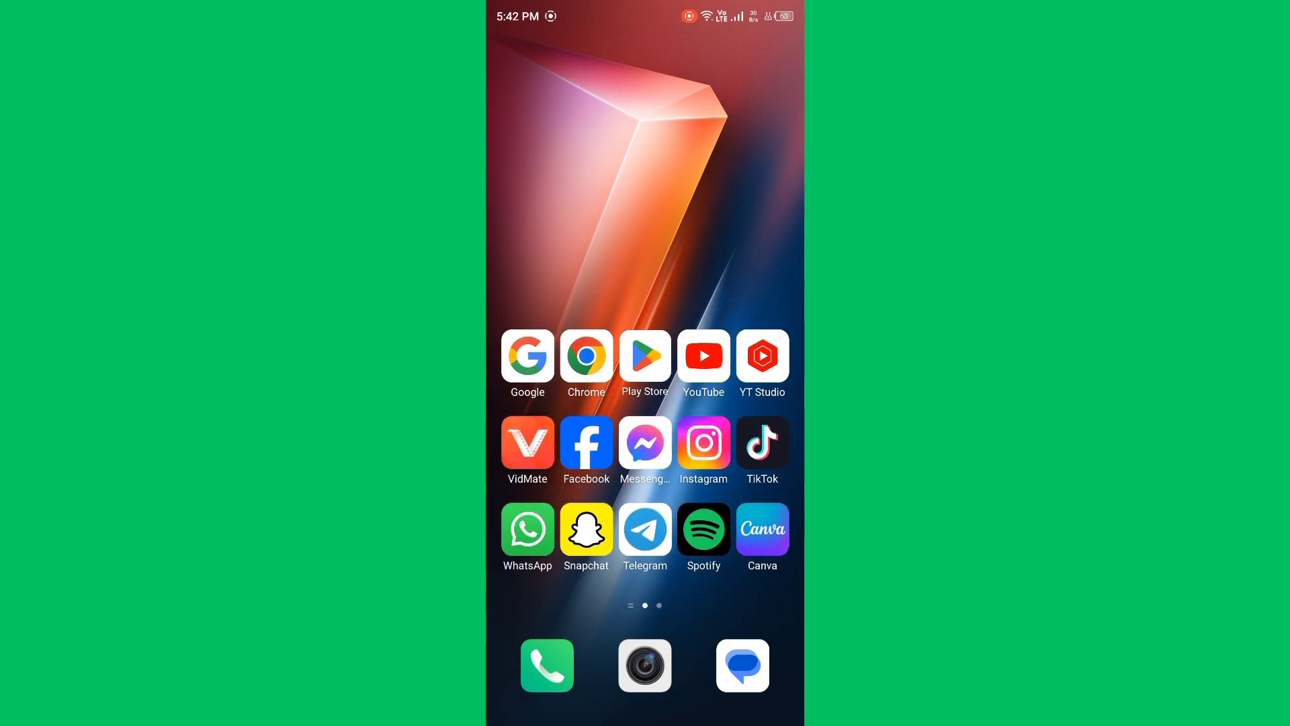
pyautogui.click(644, 356)
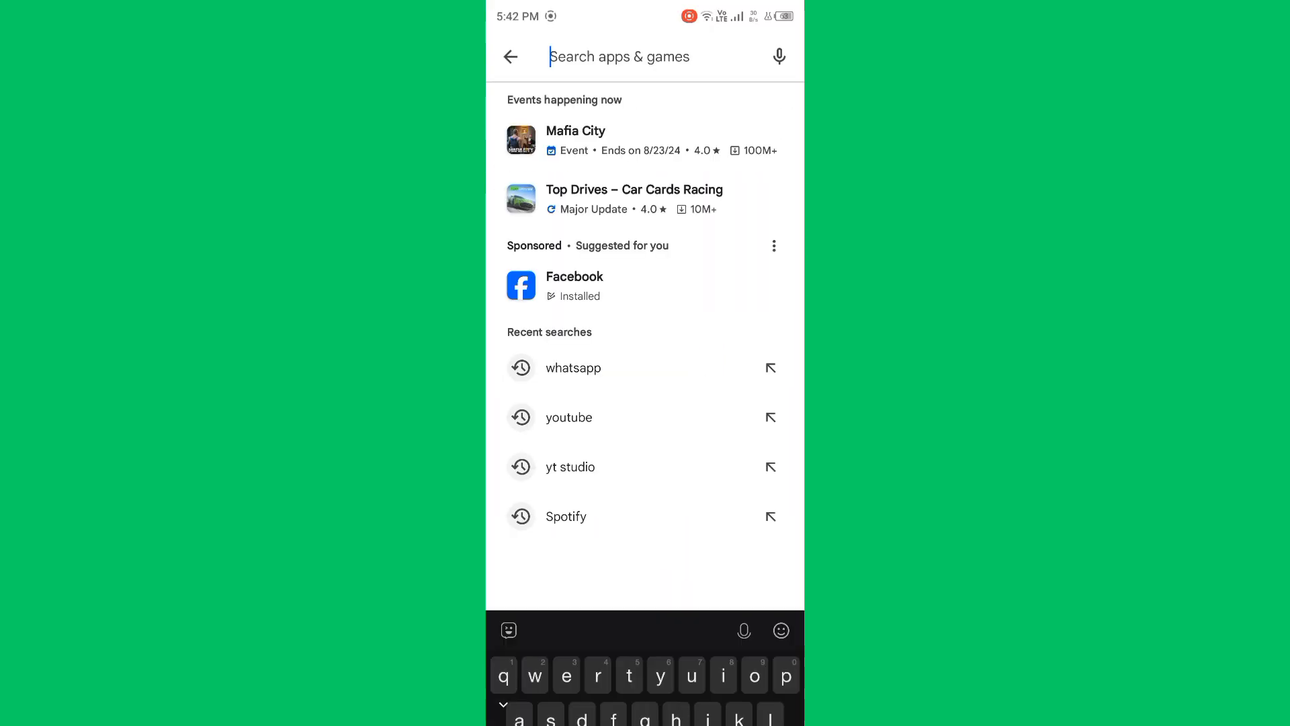
pyautogui.click(573, 367)
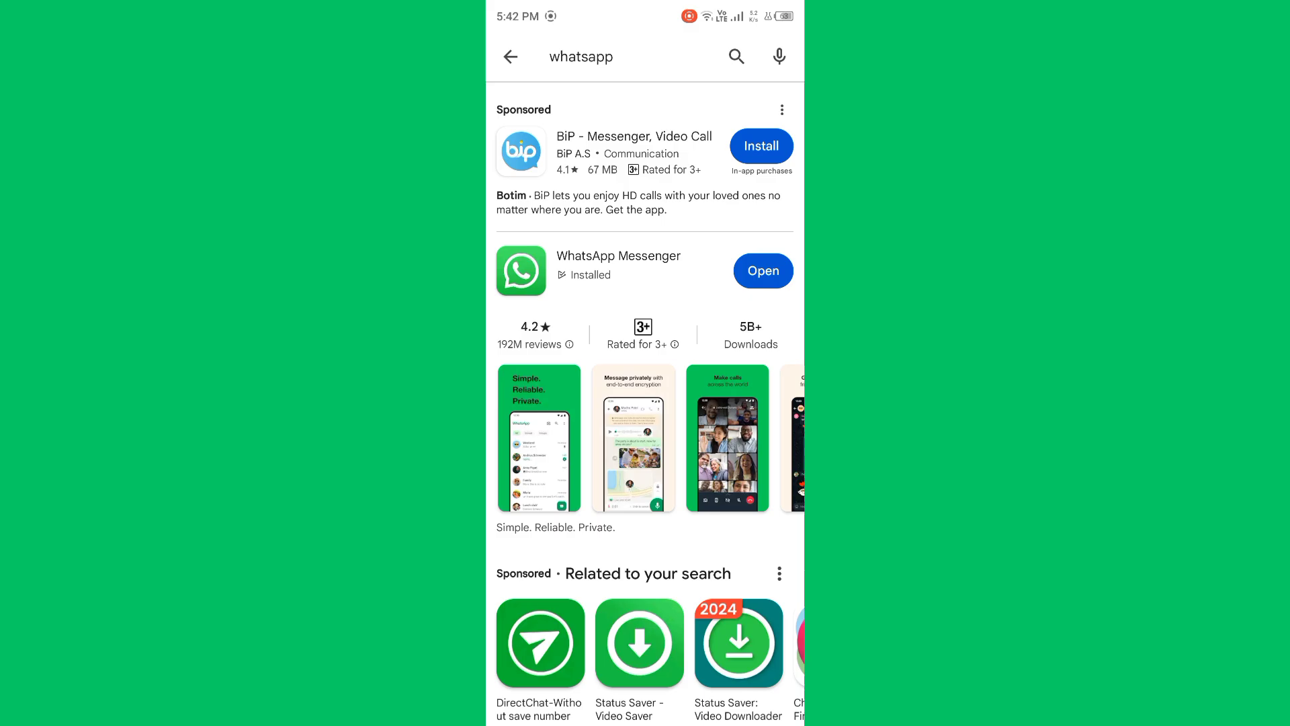
pyautogui.click(619, 270)
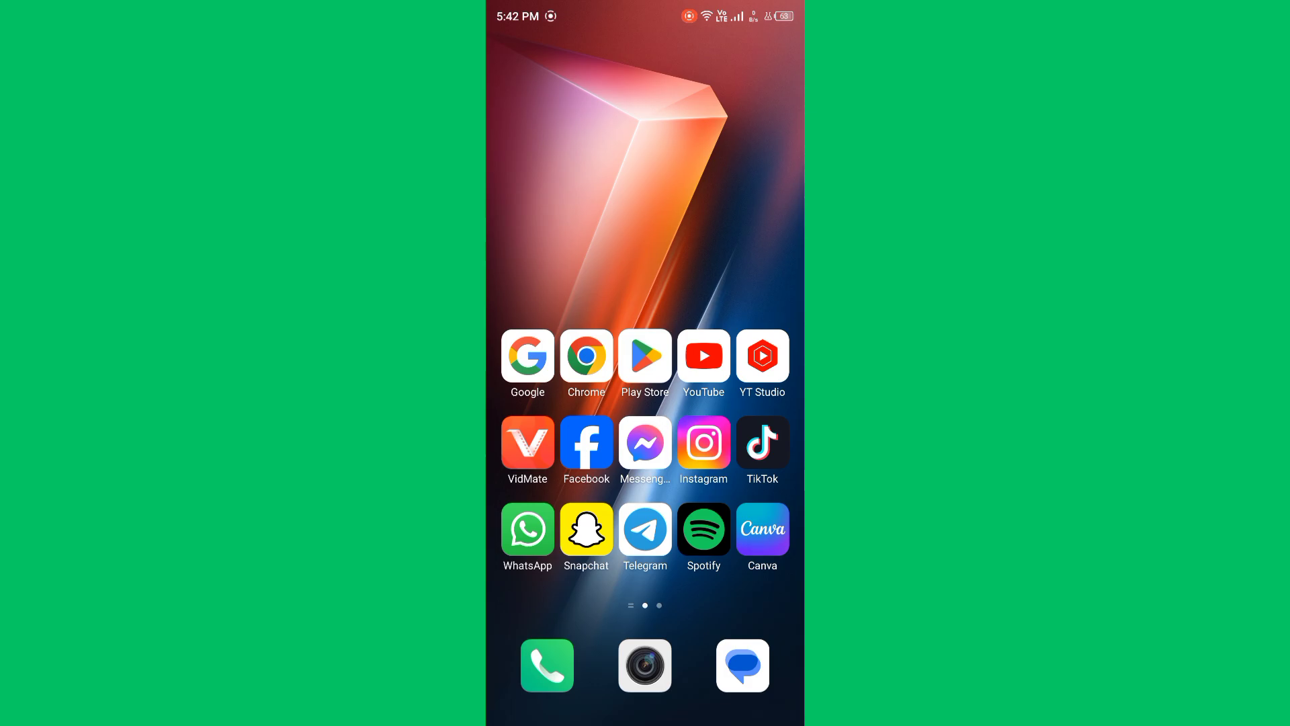
pyautogui.hscroll(-3)
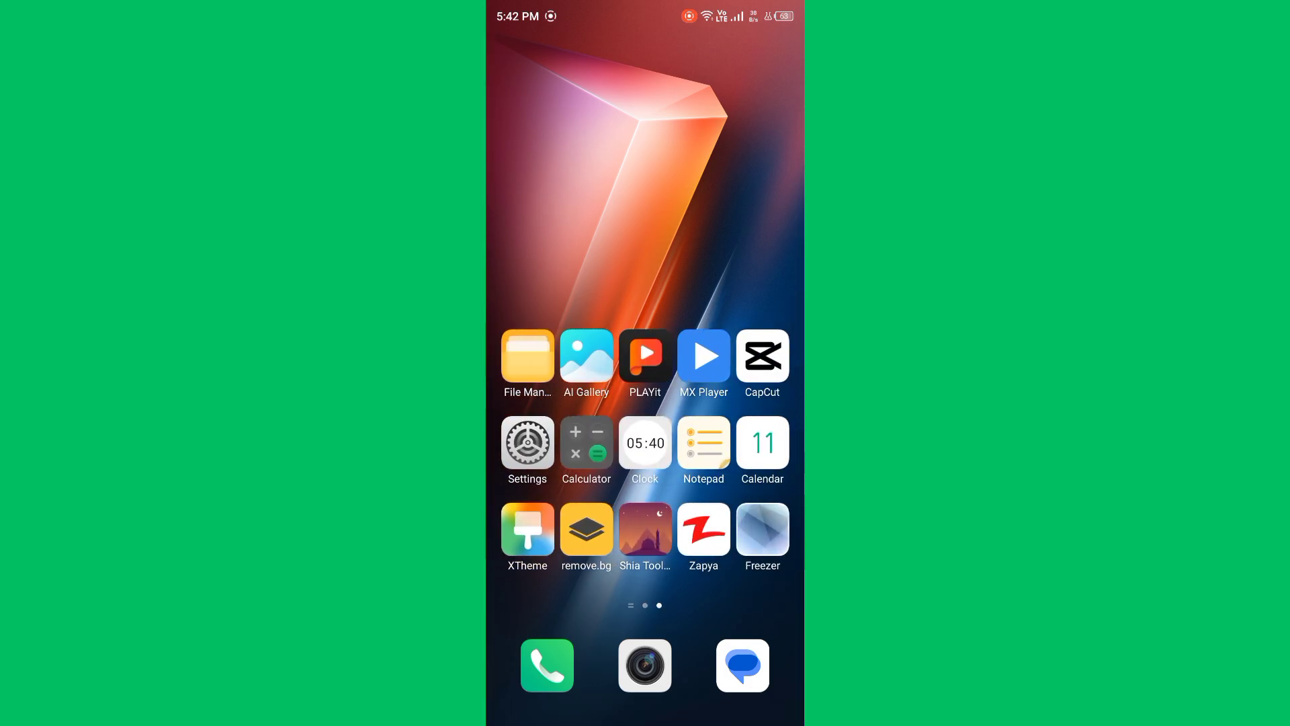
pyautogui.click(527, 440)
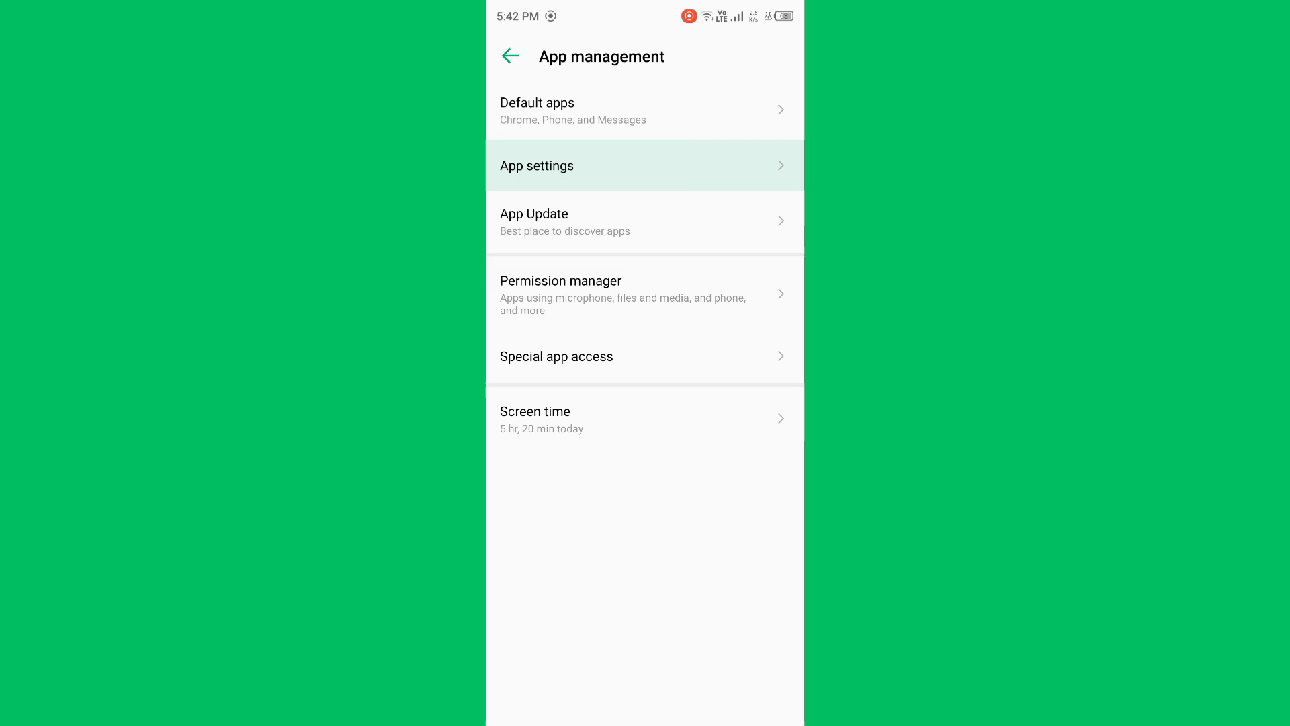
pyautogui.click(645, 166)
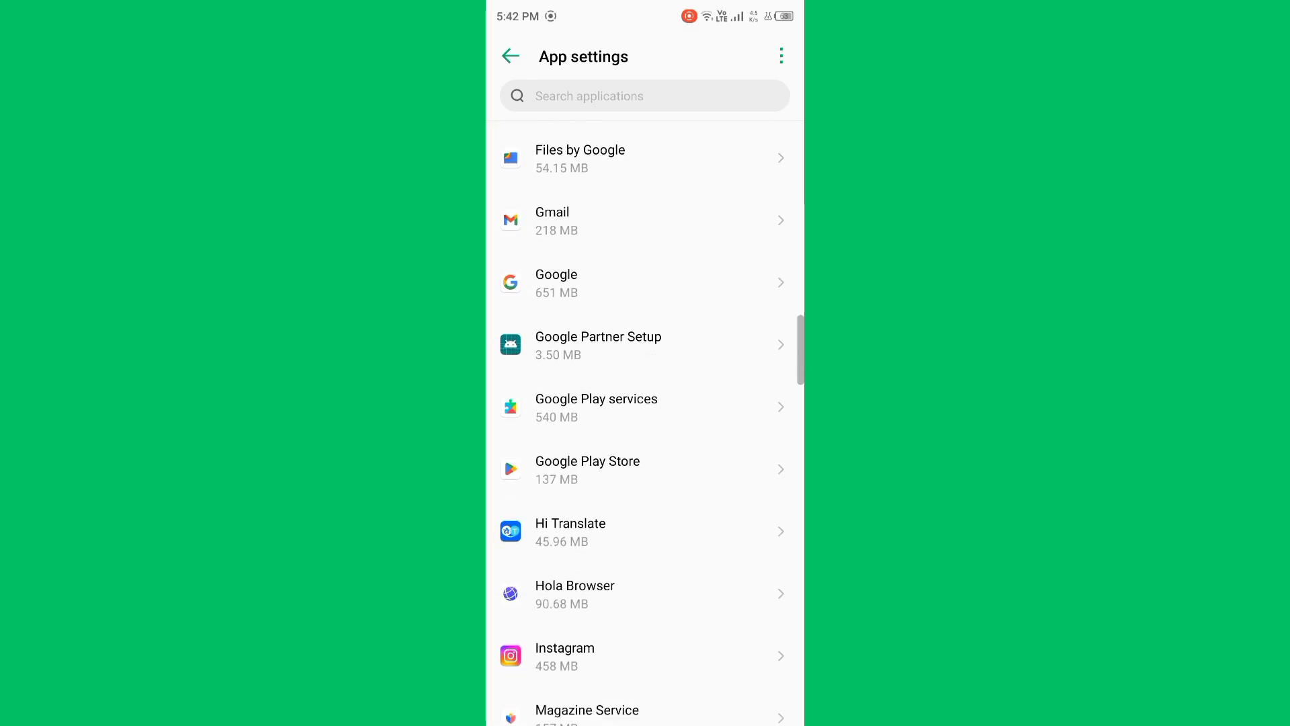
pyautogui.scroll(-3)
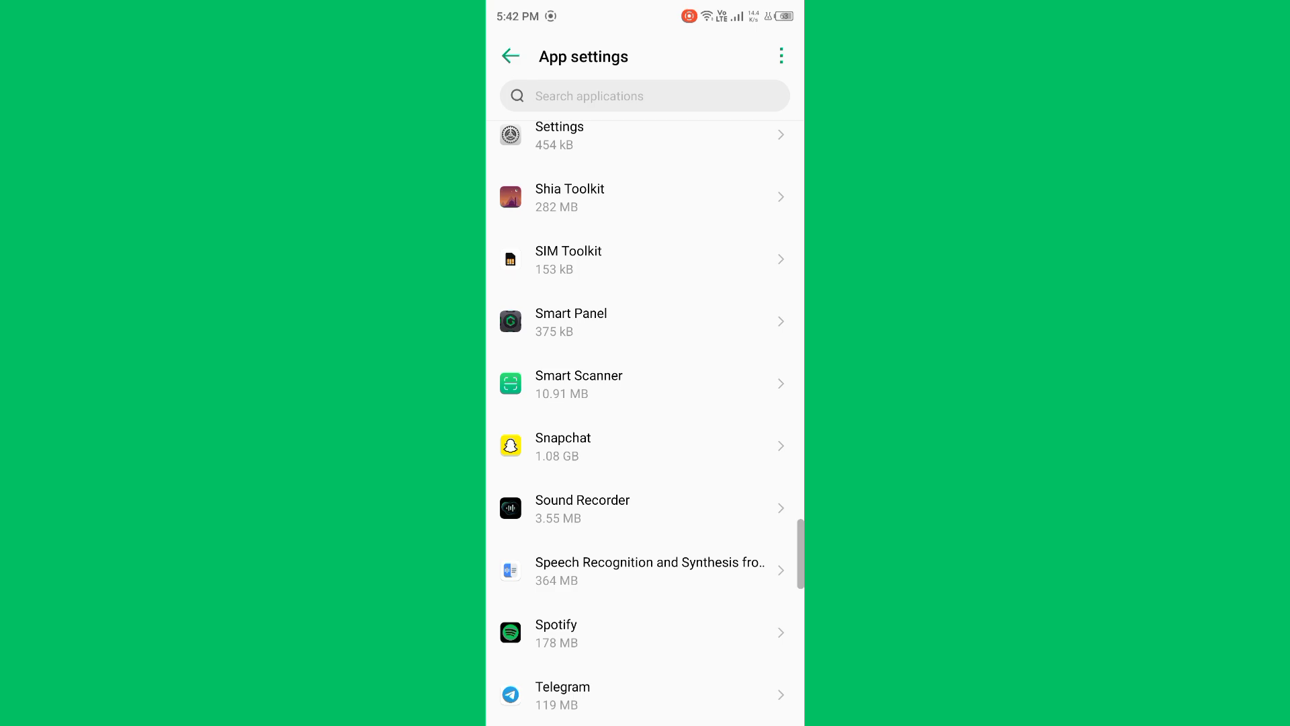
pyautogui.scroll(-3)
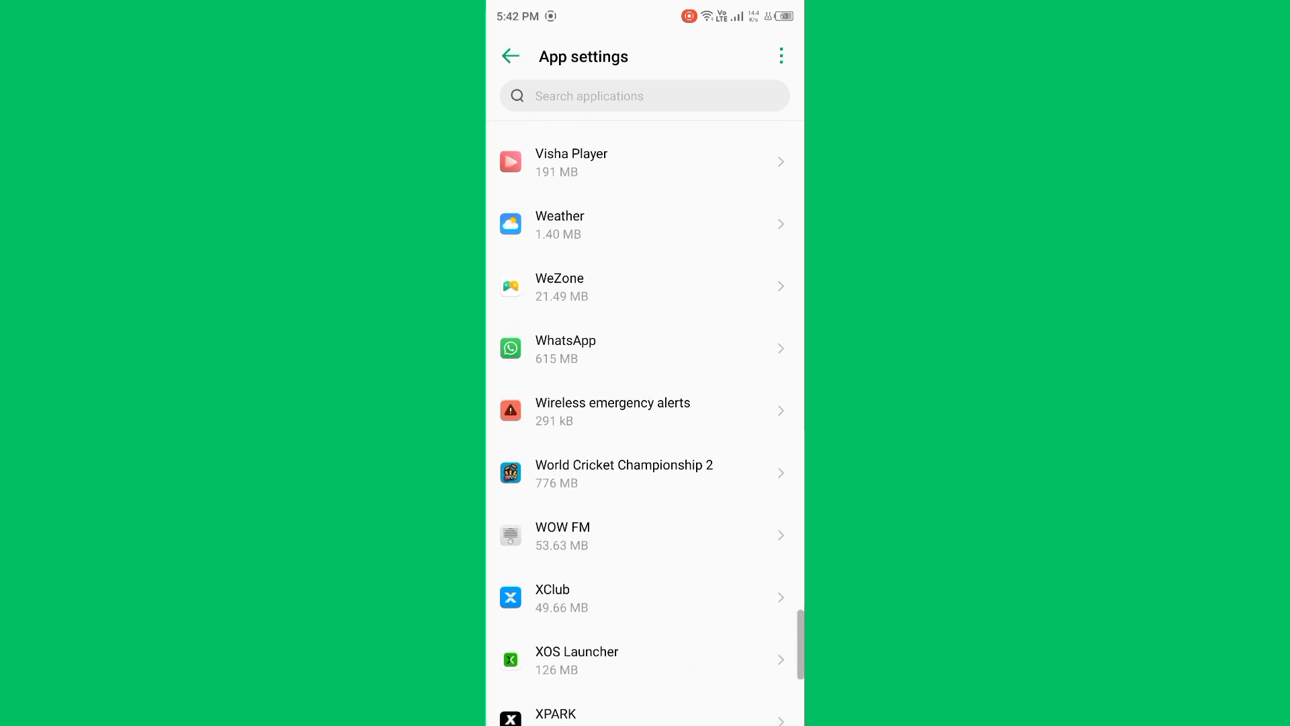
pyautogui.click(645, 349)
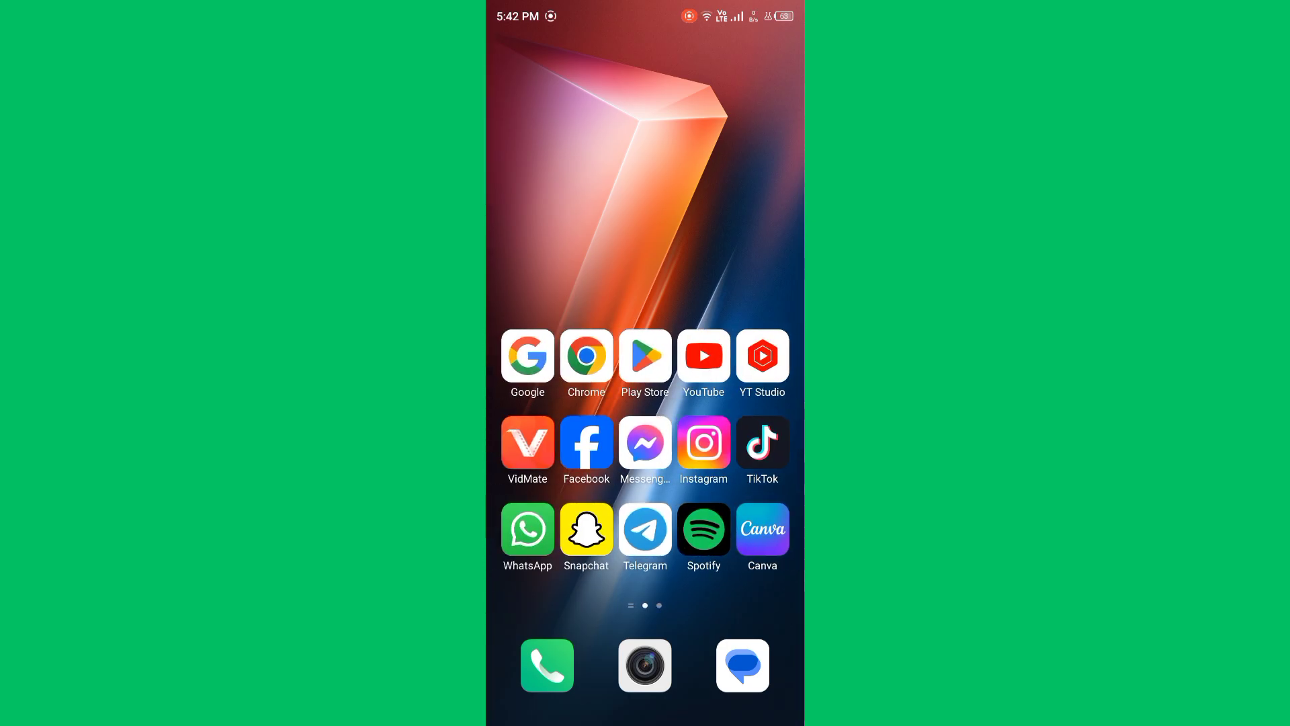
pyautogui.hscroll(-3)
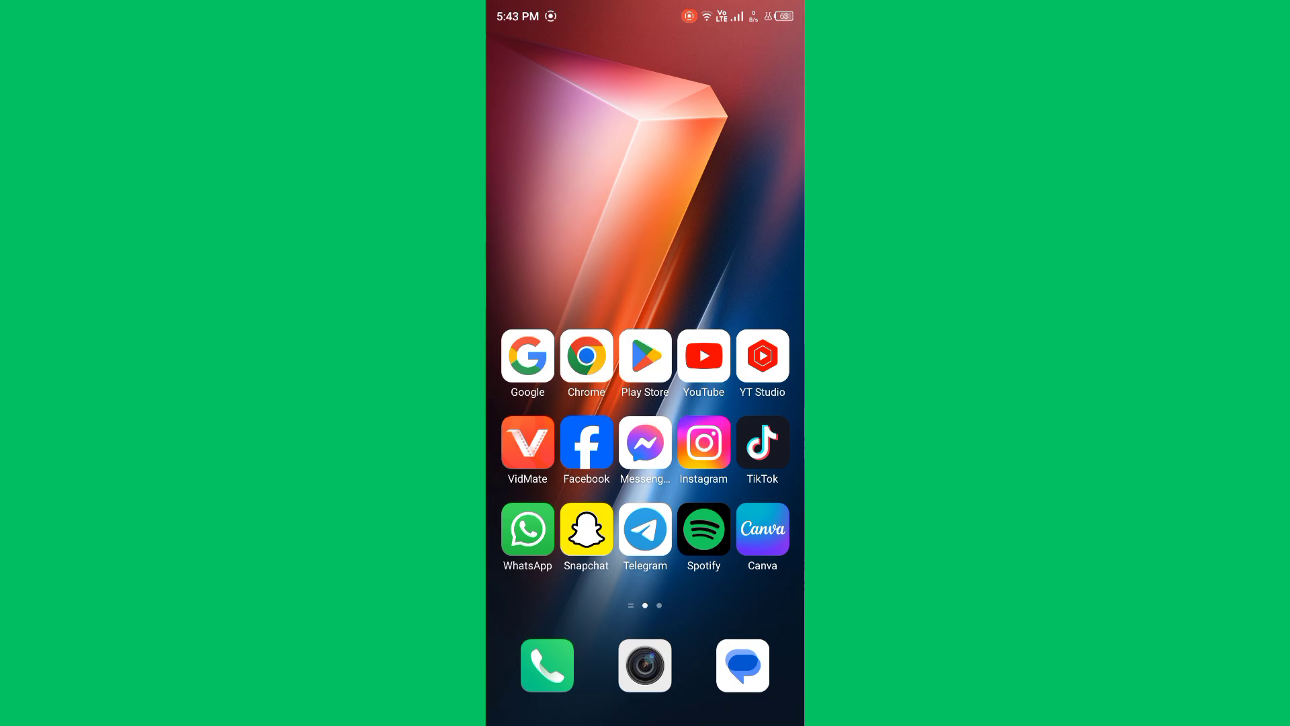
pyautogui.hscroll(-3)
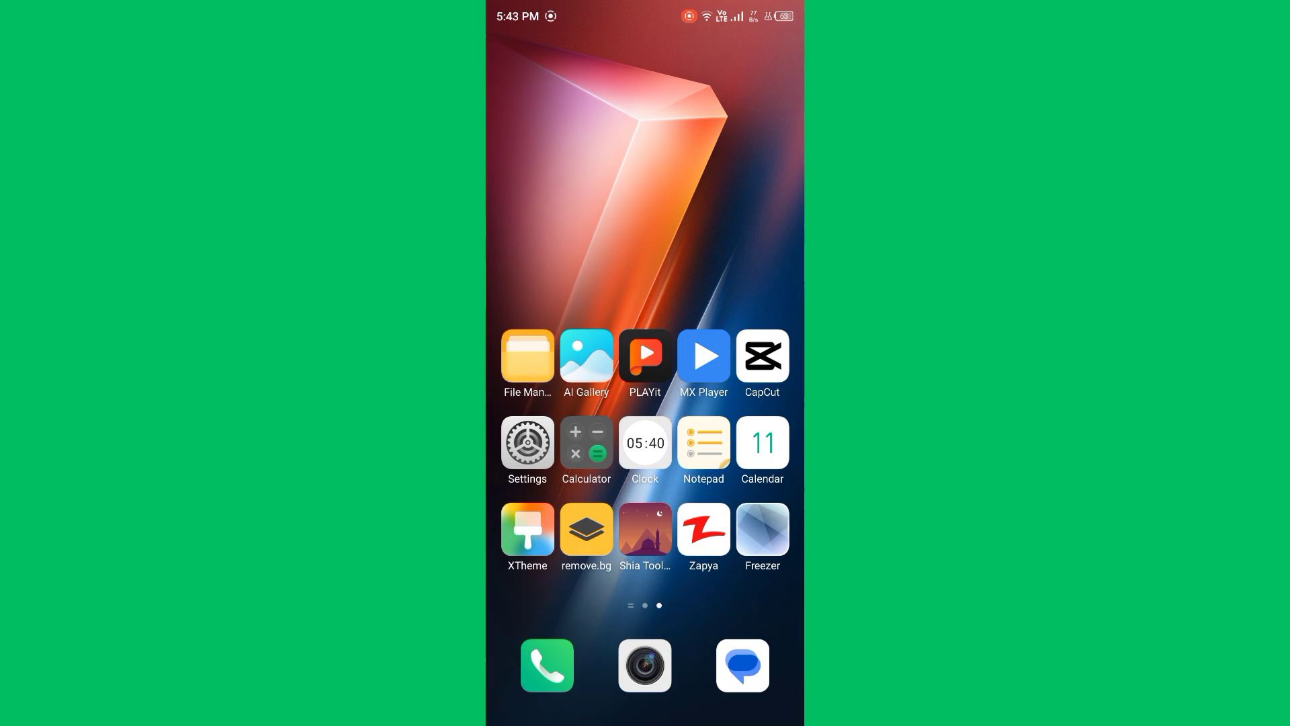
pyautogui.hscroll(-3)
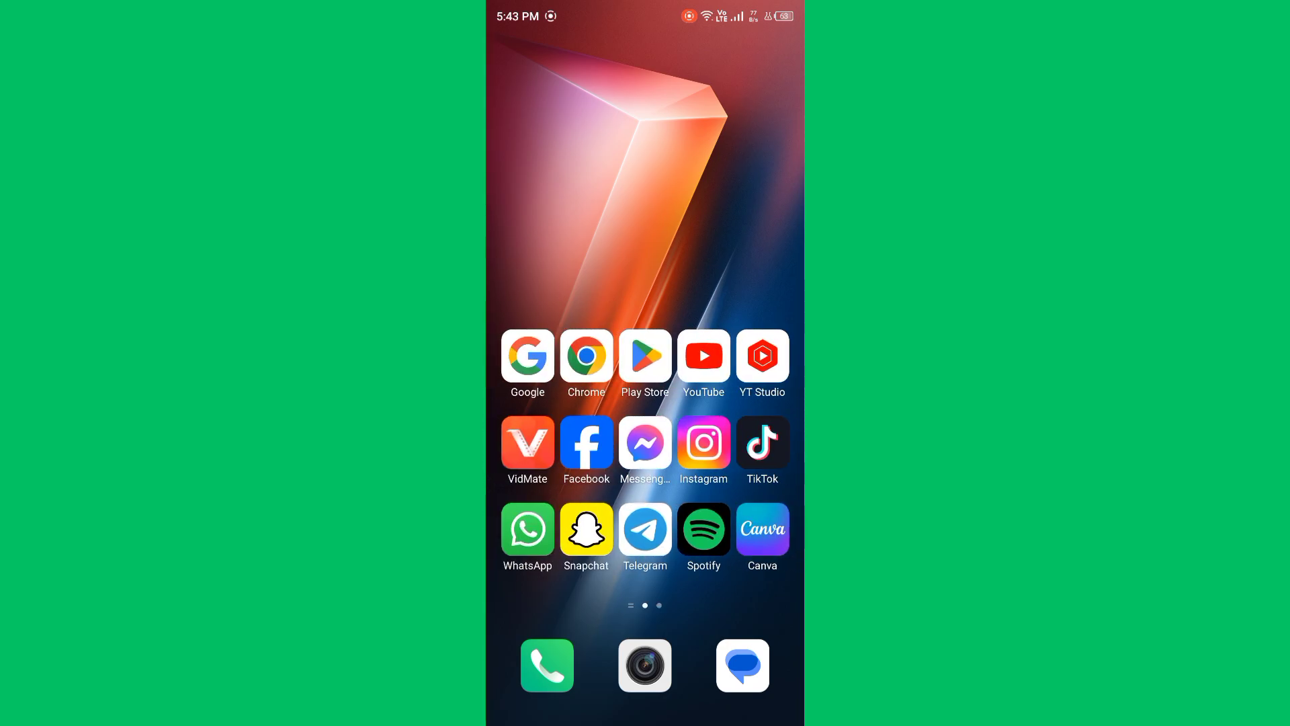
pyautogui.hscroll(-3)
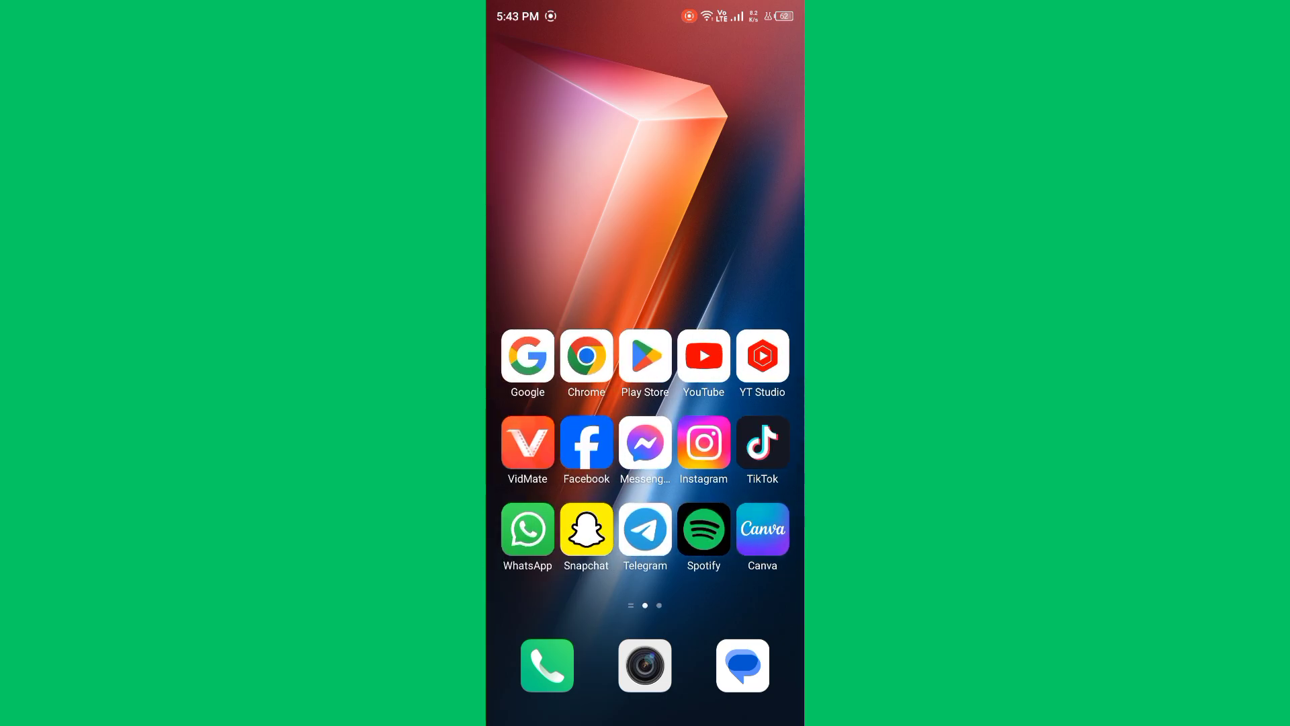
pyautogui.hscroll(-3)
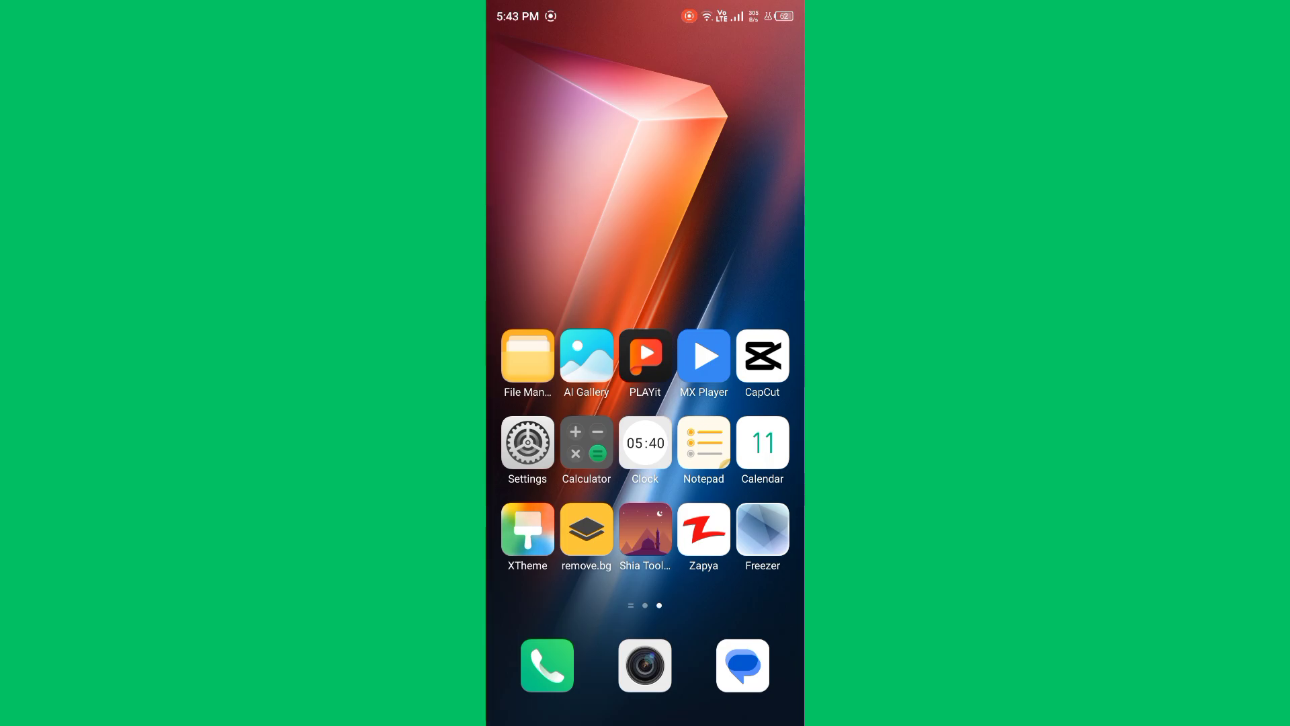
pyautogui.hscroll(-3)
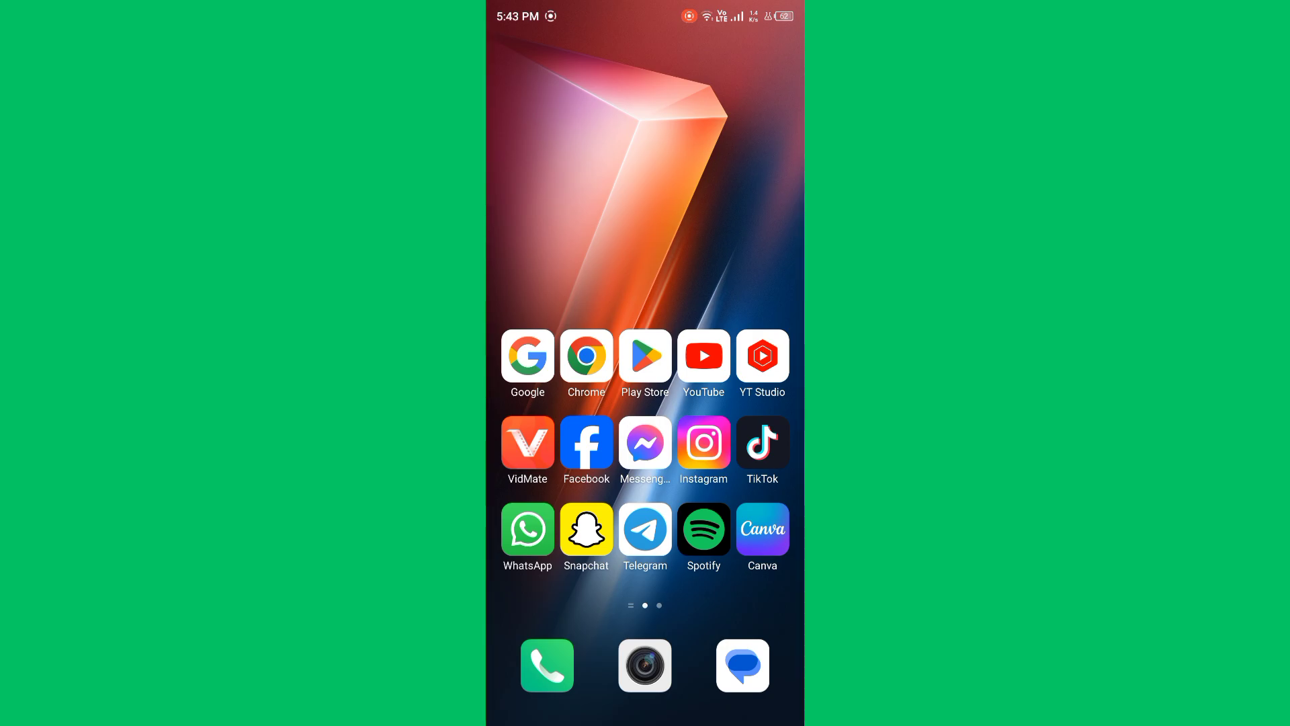
pyautogui.hscroll(-3)
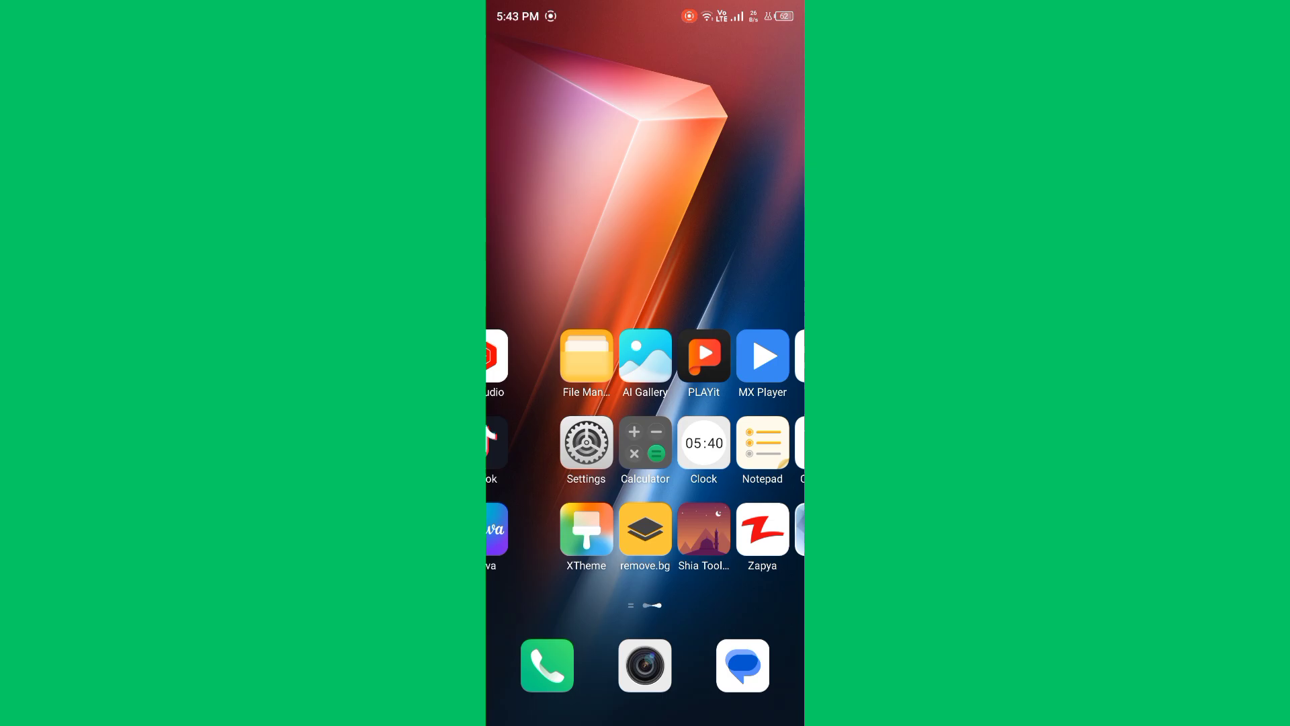
pyautogui.hscroll(3)
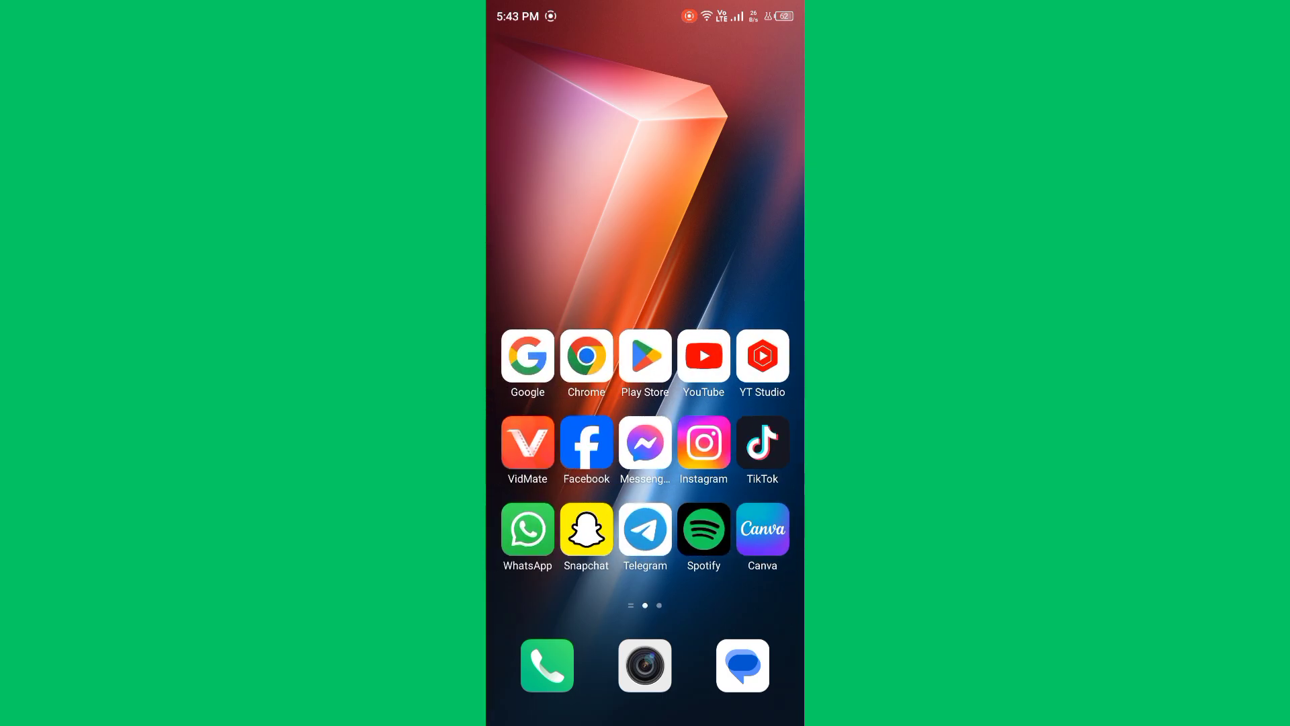
pyautogui.hscroll(-3)
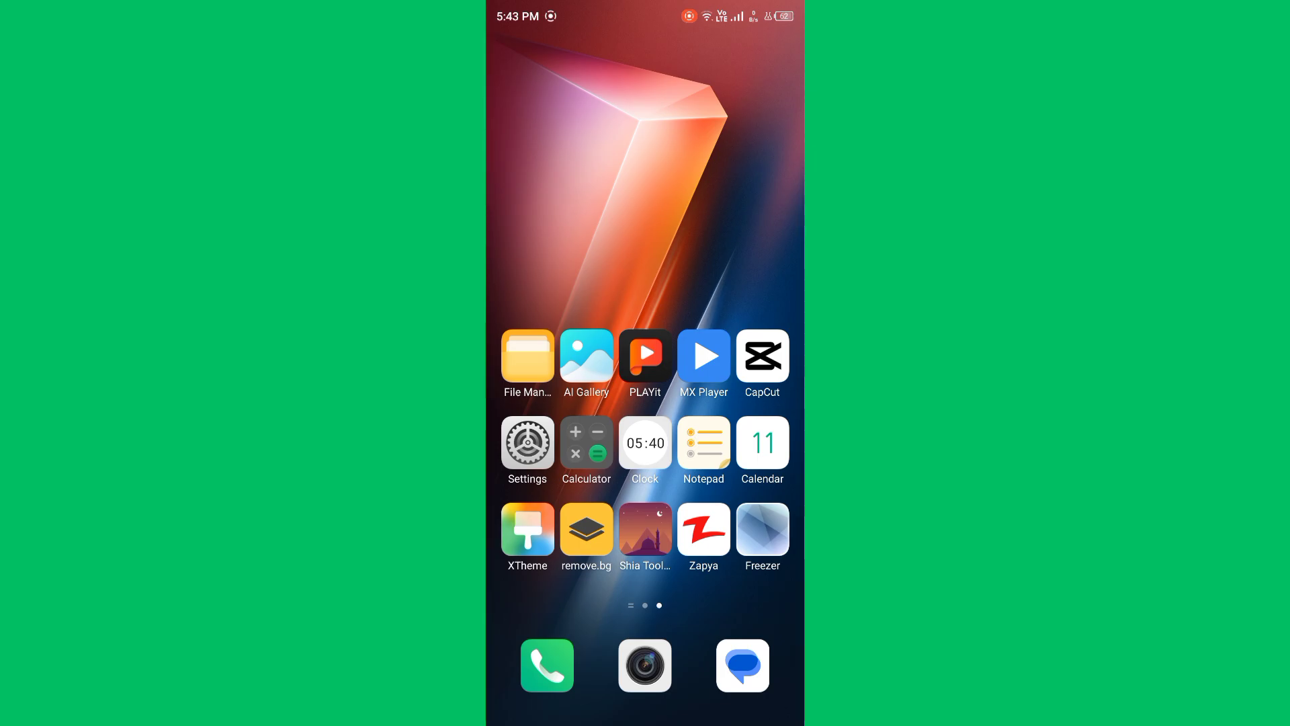
pyautogui.hscroll(-3)
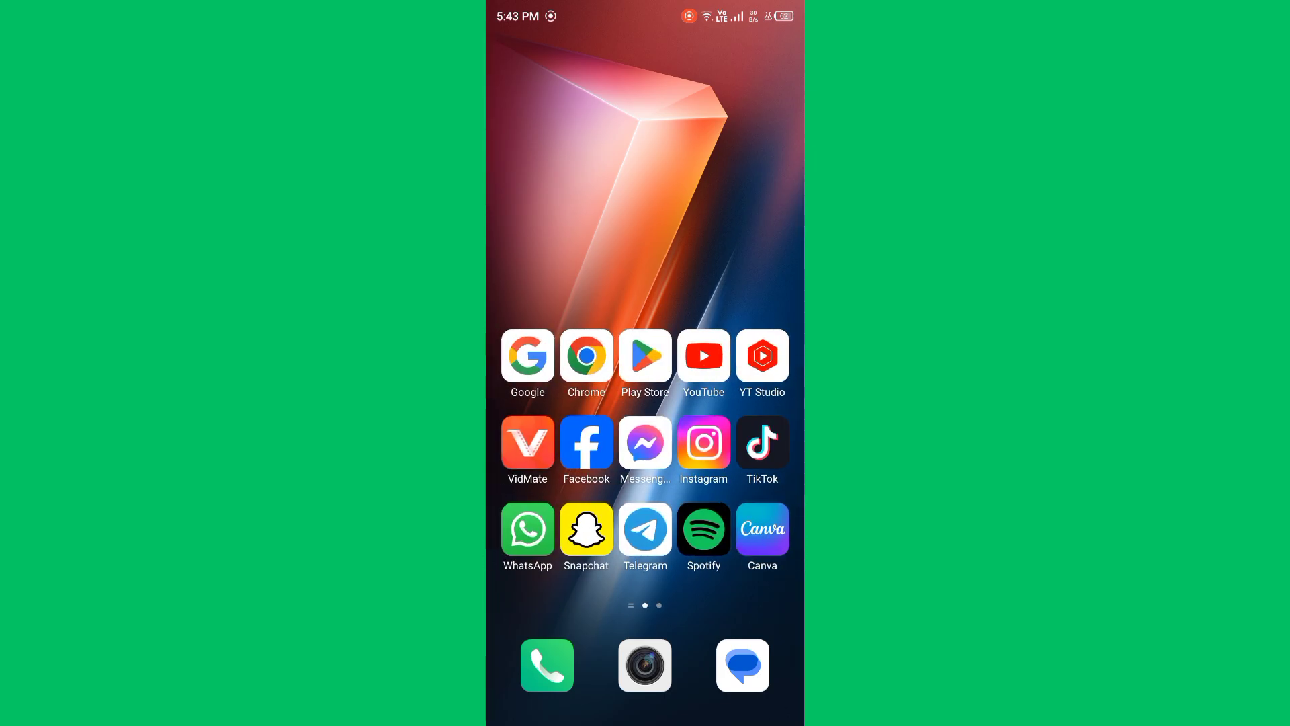